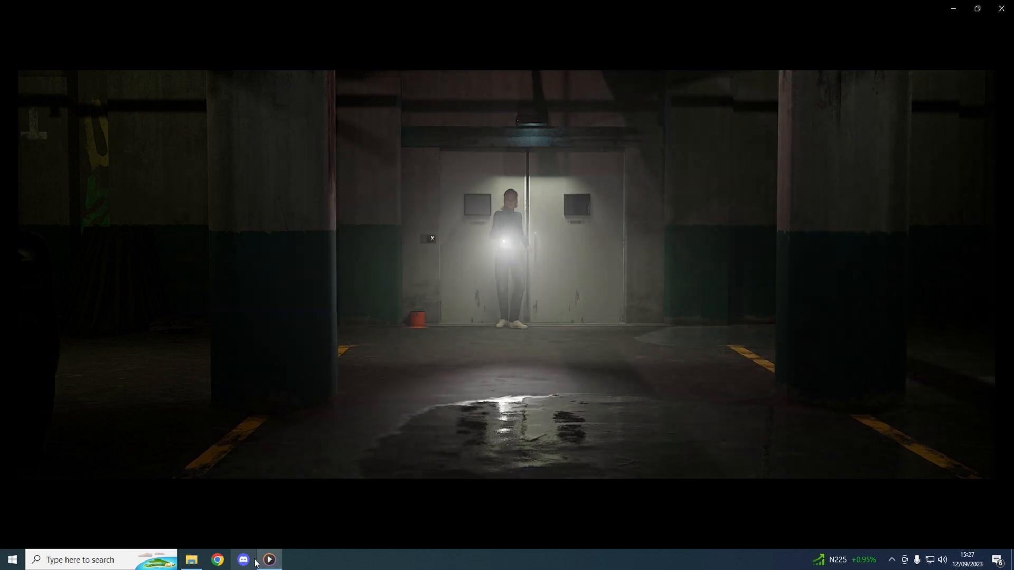
- Rewind the BASEMENT2 video to the 0:39 torch-beam shot and pause it there
{"action": "left_click", "coordinate": [272, 560]}
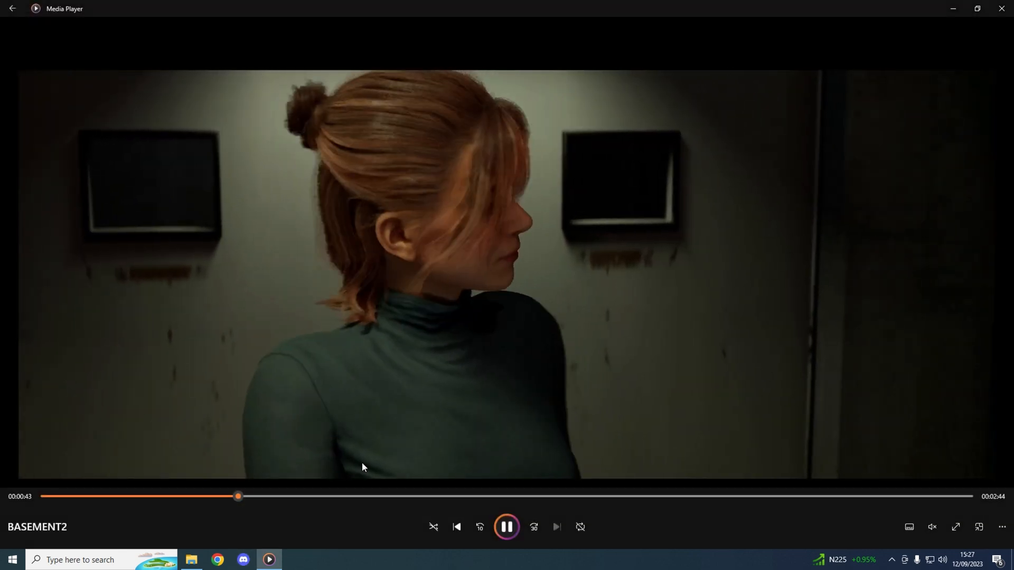
{"action": "left_click_drag", "start_coordinate": [237, 496], "coordinate": [221, 496]}
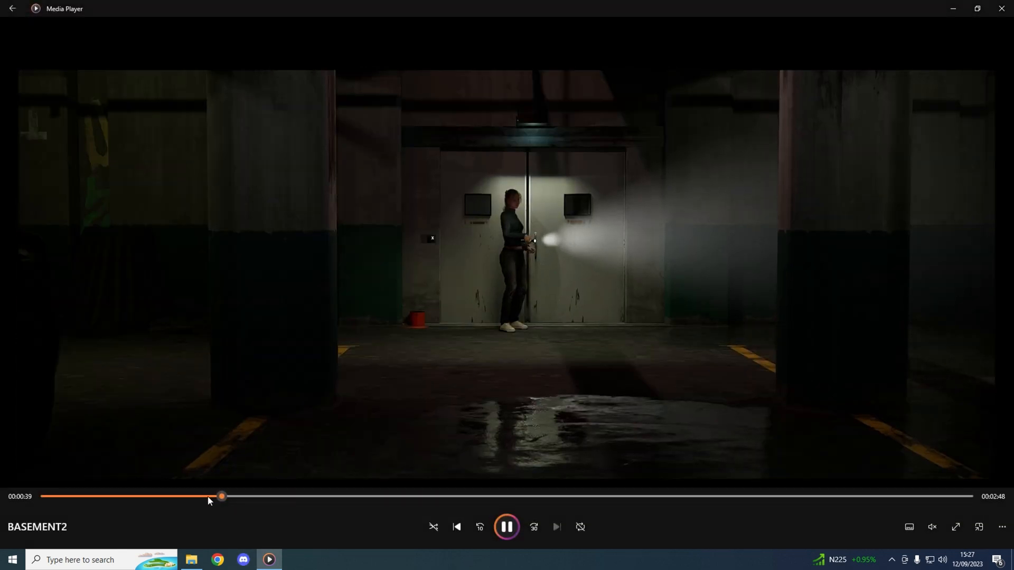
{"action": "left_click", "coordinate": [507, 527]}
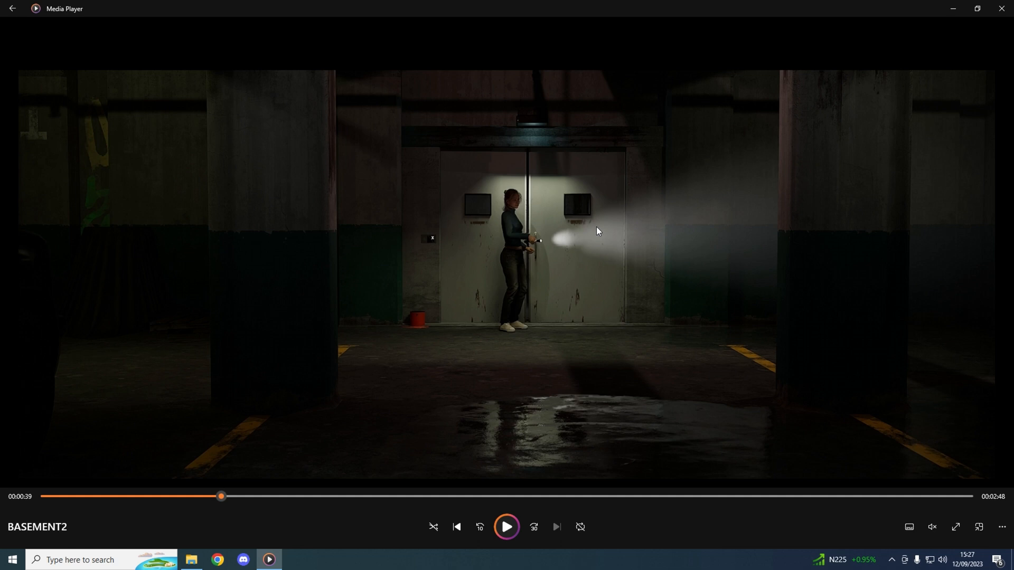
{"action": "mouse_move", "coordinate": [687, 192]}
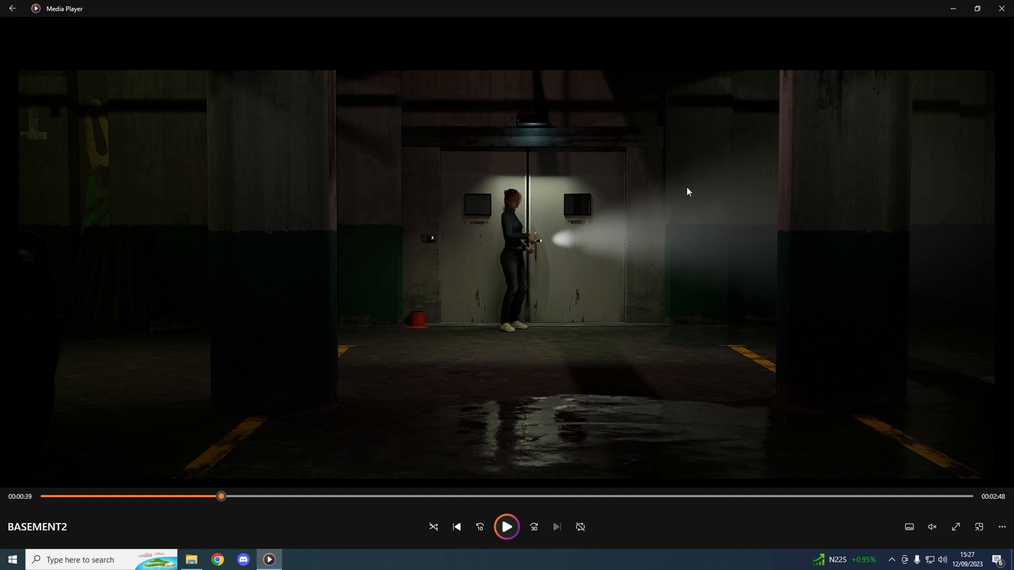
{"action": "mouse_move", "coordinate": [714, 178]}
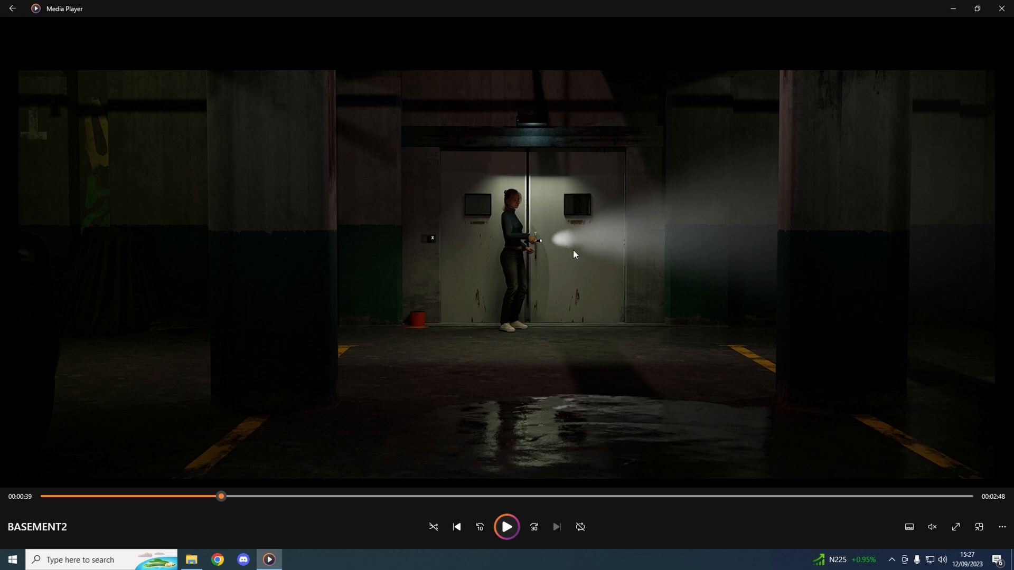
{"action": "mouse_move", "coordinate": [596, 315]}
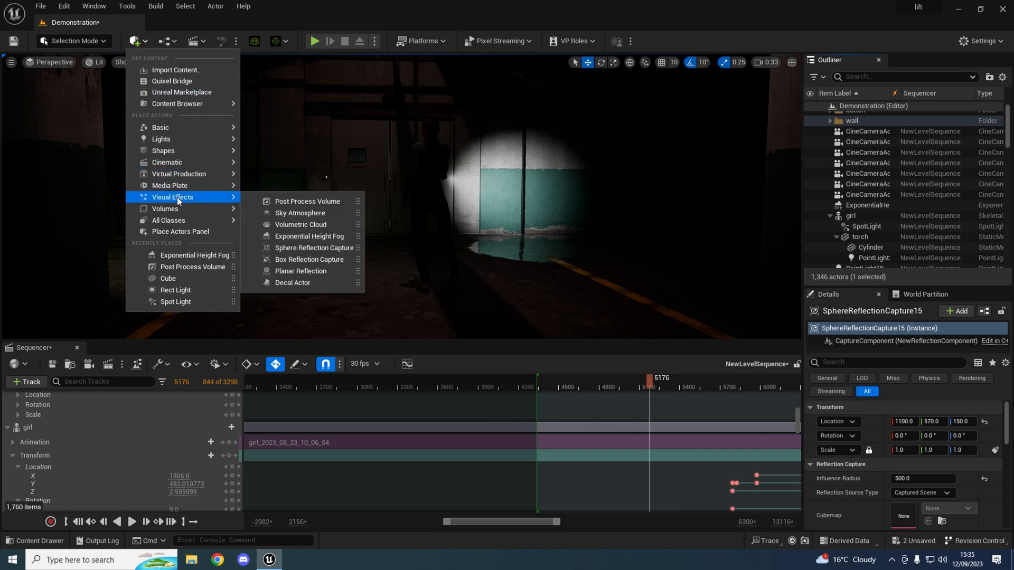
{"action": "mouse_move", "coordinate": [309, 237]}
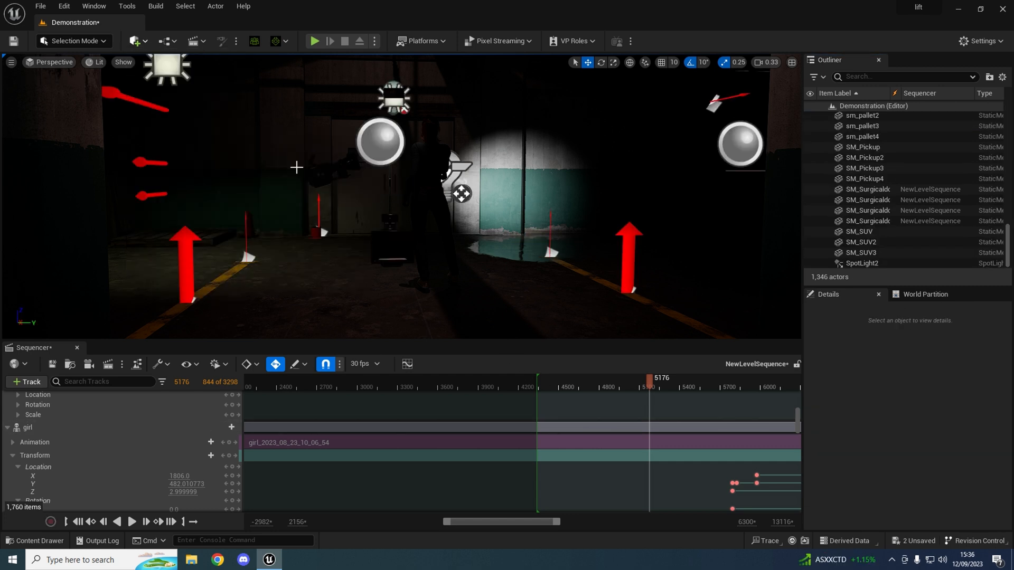
- Add a Spot Light to the basement and copy the fog grid size command from the Notepad notes
{"action": "left_click", "coordinate": [862, 263]}
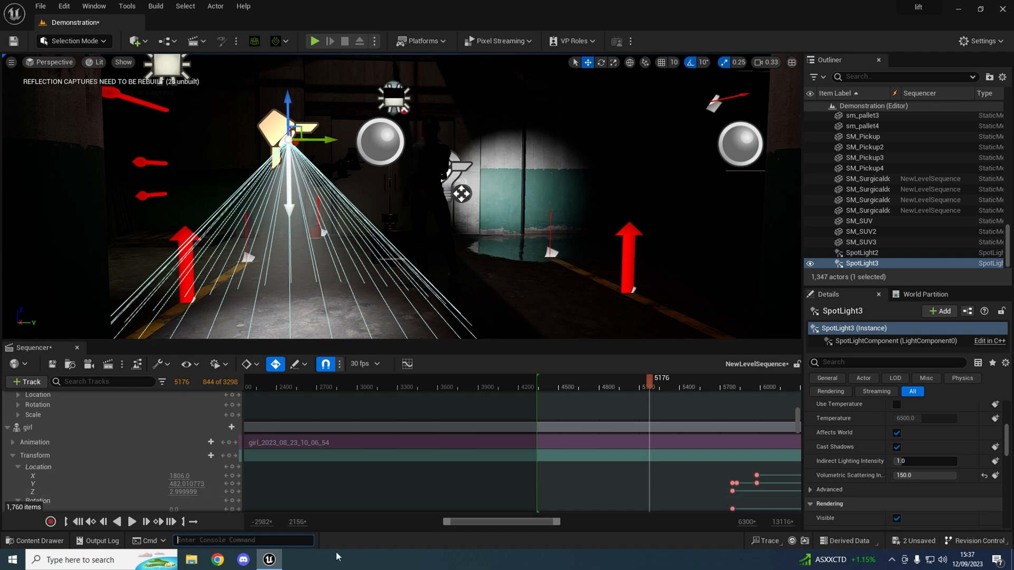
{"action": "left_click", "coordinate": [302, 560]}
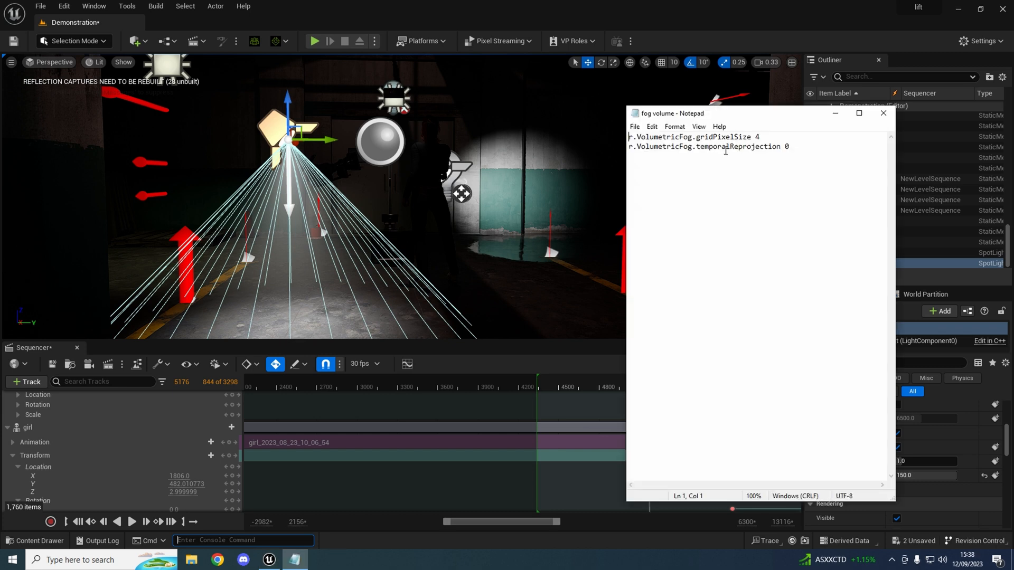
{"action": "right_click", "coordinate": [708, 147]}
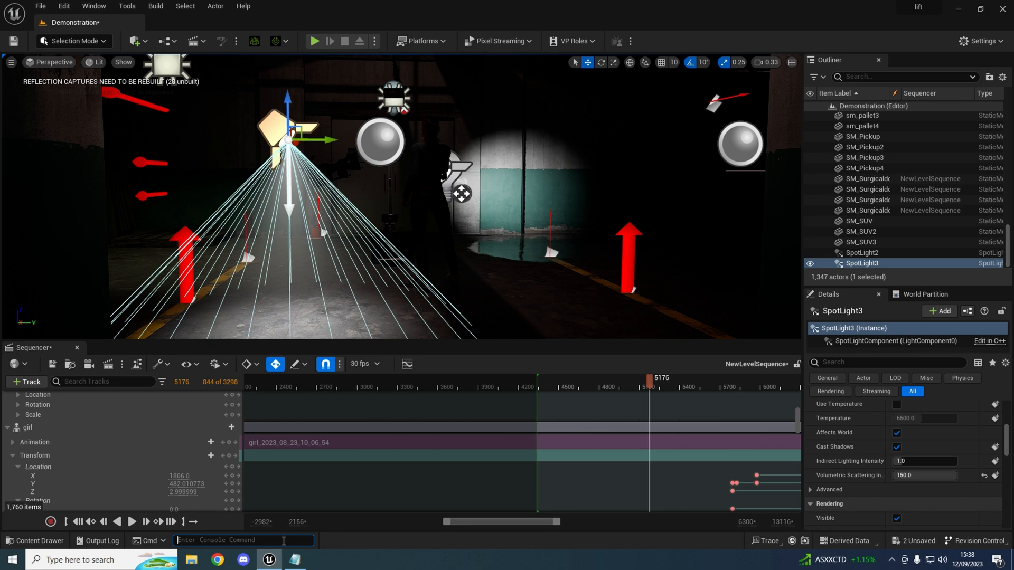
- Run r.VolumetricFog.gridPixelSize 4 in the Cmd console and nudge the spotlight right
{"action": "left_click", "coordinate": [293, 560]}
{"action": "type", "text": "r.VolumetricFog.gridPixelSize 4"}
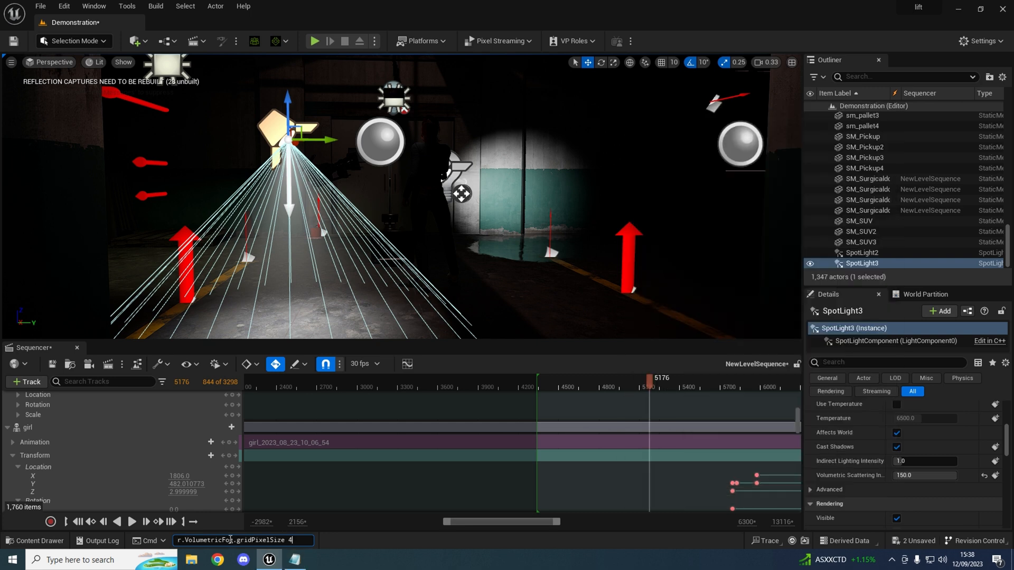
{"action": "key", "text": "Enter"}
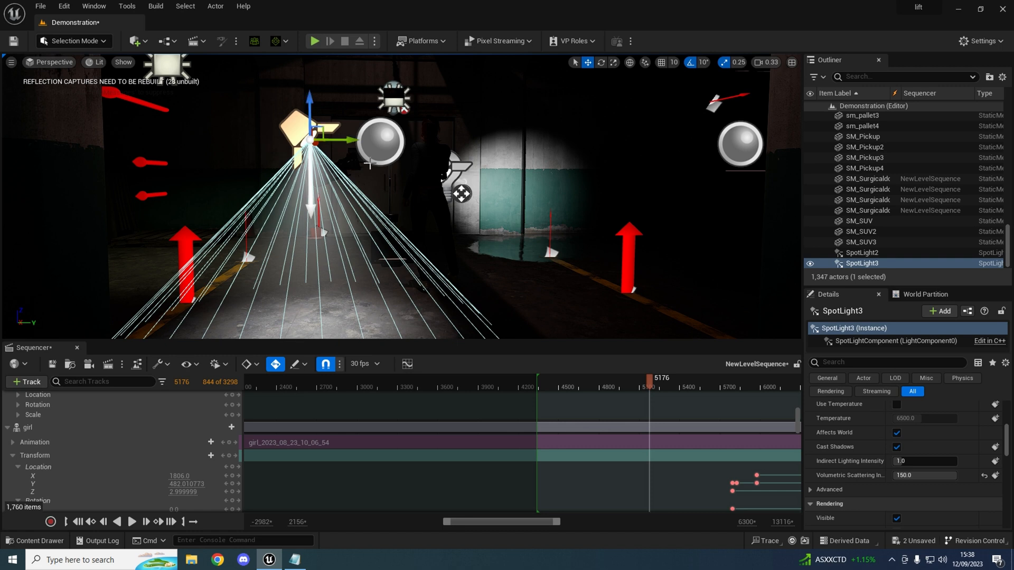
{"action": "mouse_move", "coordinate": [336, 159]}
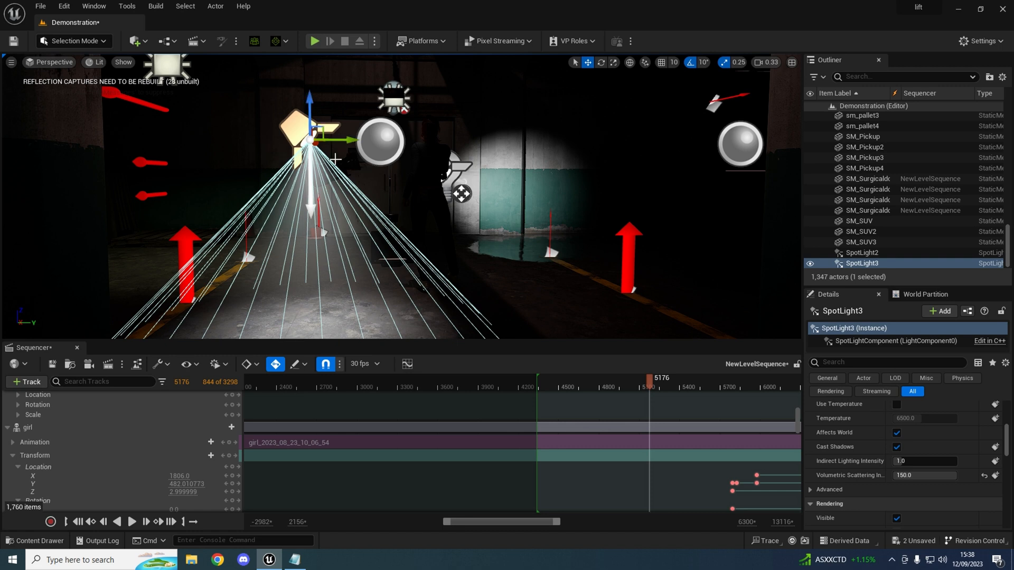